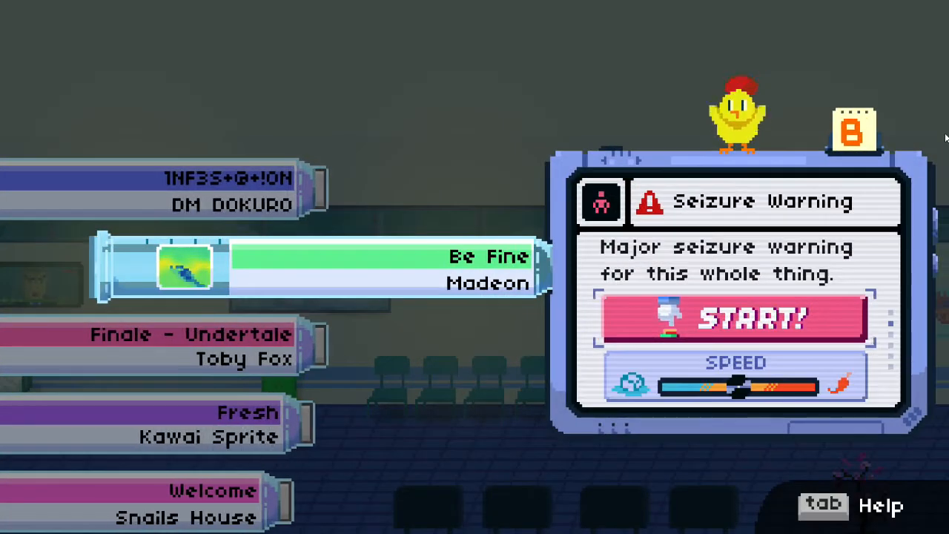
Step: Start the selected Be Fine level by Madeon, bringing up its seizure warning screen
{"action": "left_click", "coordinate": [737, 317]}
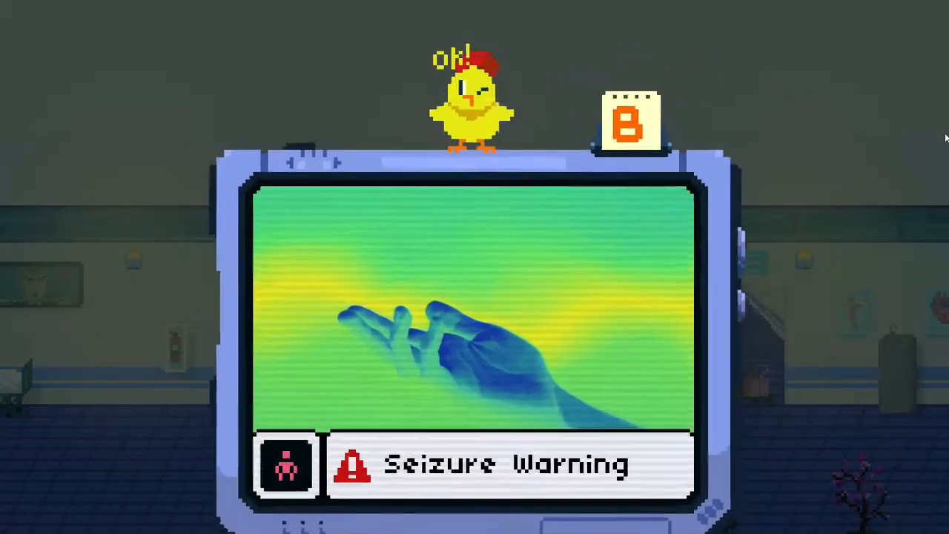